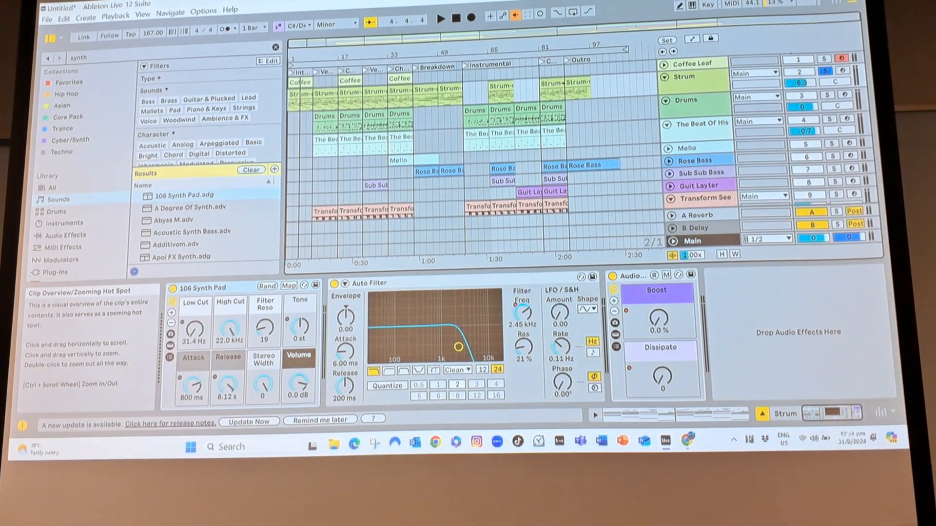
- Select a Drums clip in the arrangement and open its MIDI notes in the clip editor
click(324, 117)
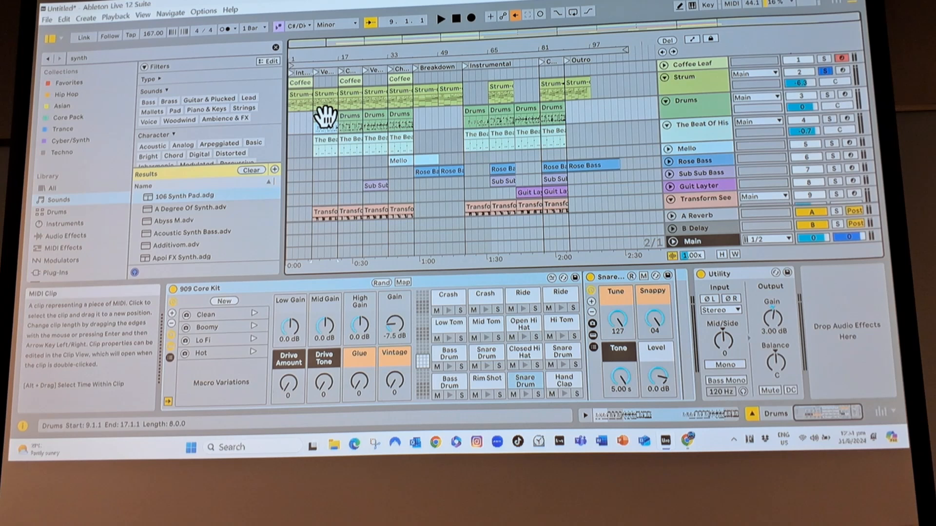
double_click(349, 117)
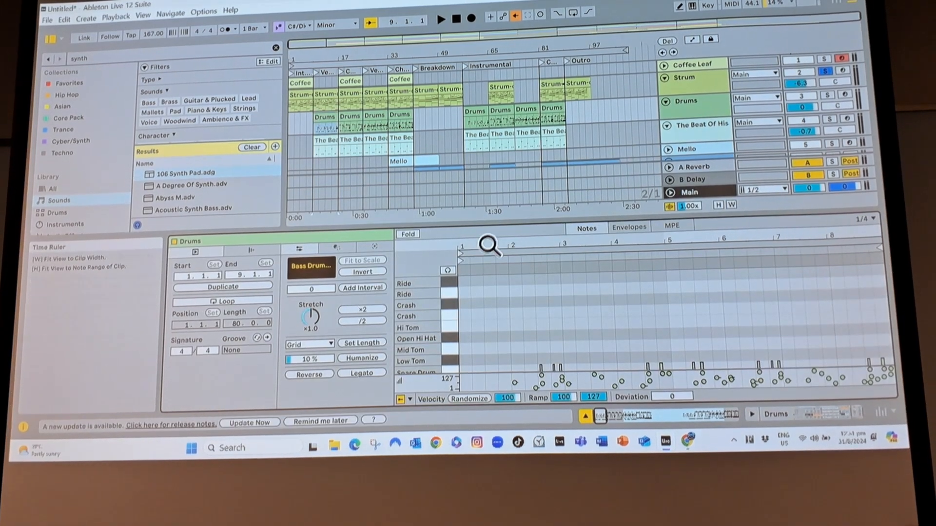